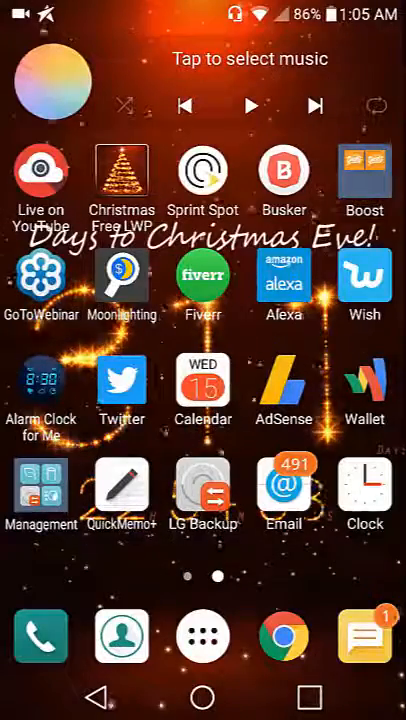
Launch the Wish shopping app from its home screen icon
left_click(365, 275)
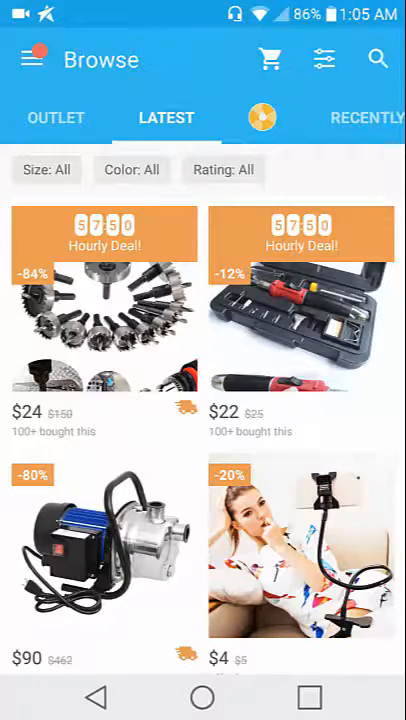
Scroll down through Wish's Latest hourly deals listings
scroll("down", 3)
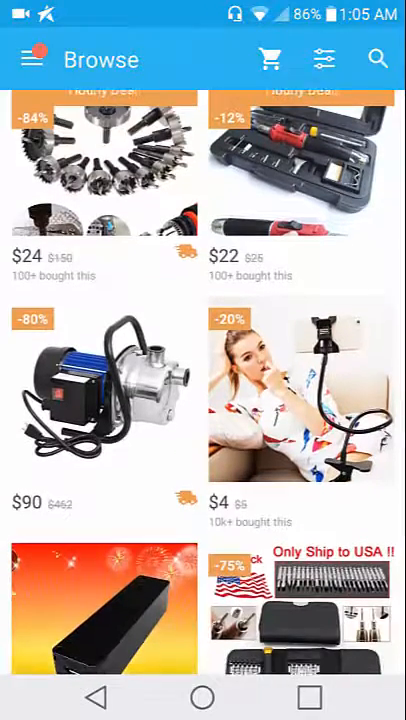
scroll("down", 3)
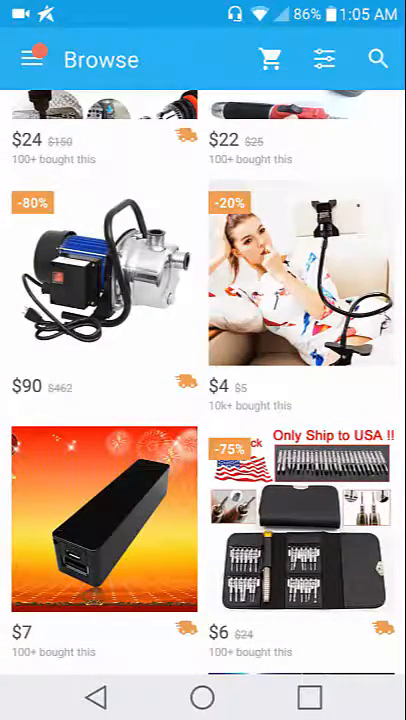
scroll("down", 3)
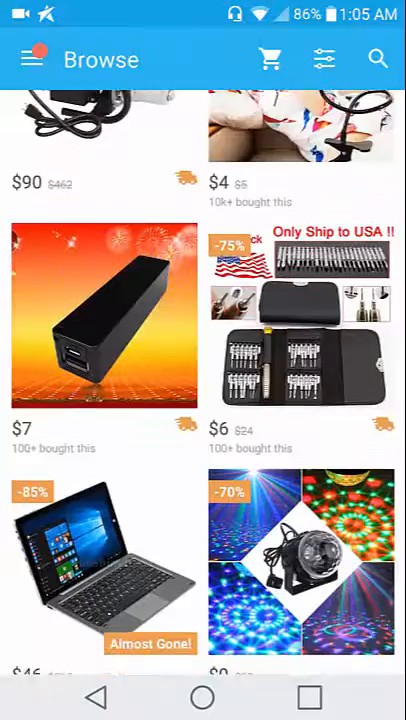
scroll("down", 3)
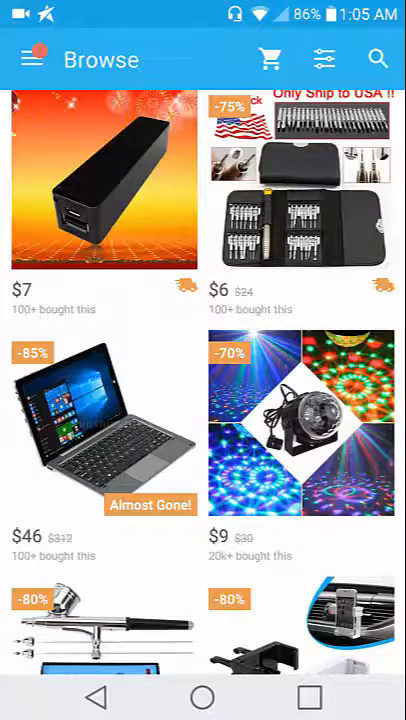
scroll("down", 3)
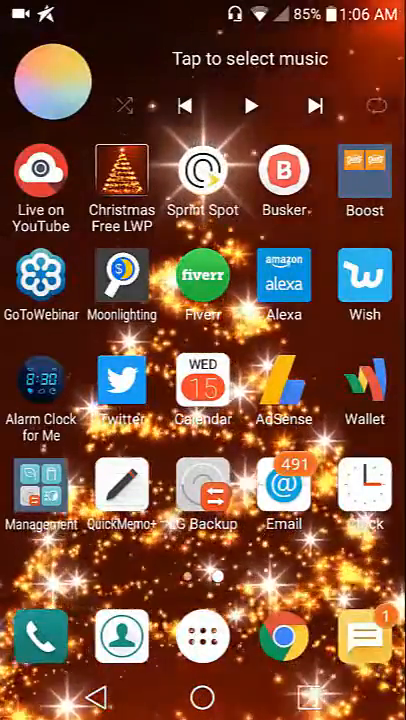
left_click(40, 498)
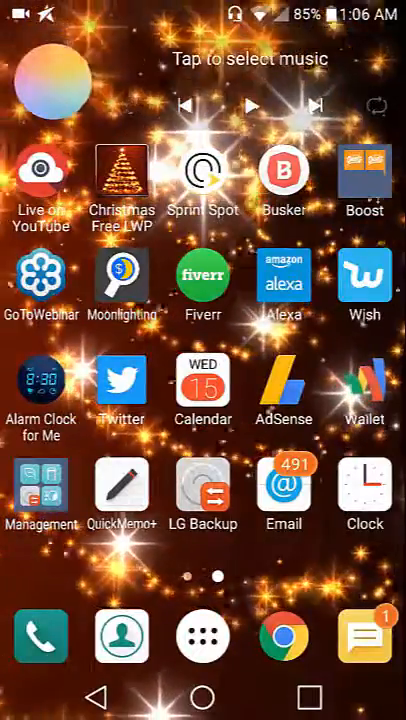
left_click(202, 637)
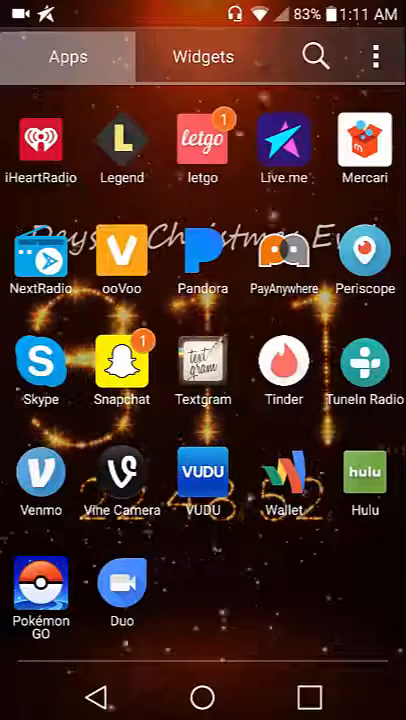
Launch Textgram from the last page of the Apps drawer
left_click(203, 362)
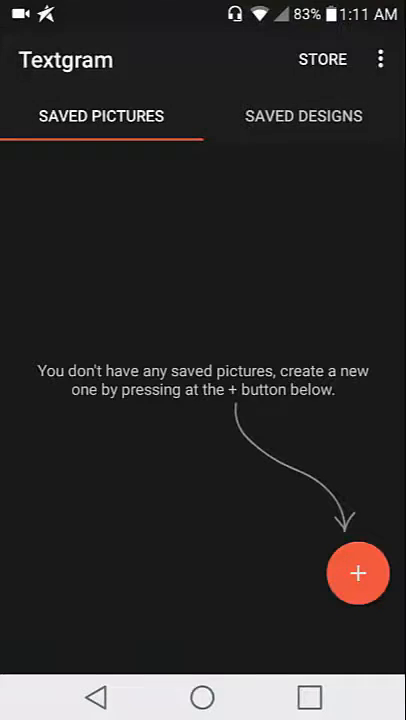